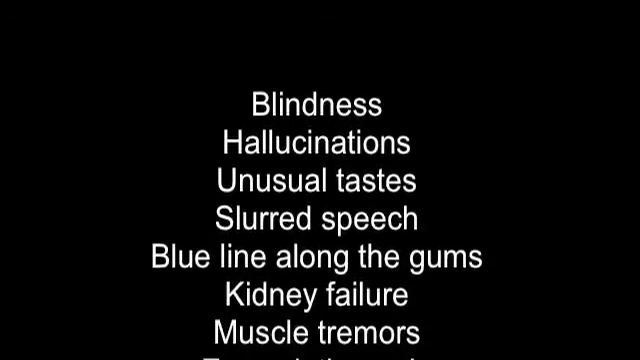
scroll(down, 3)
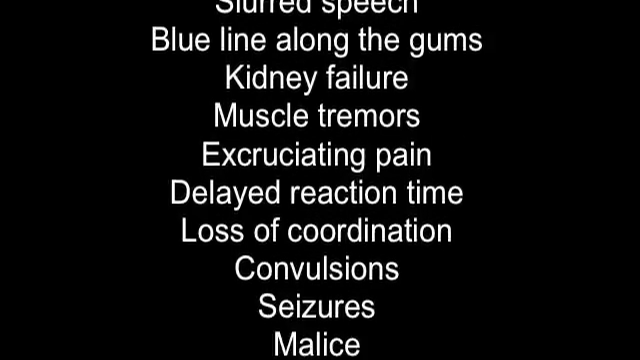
scroll(down, 3)
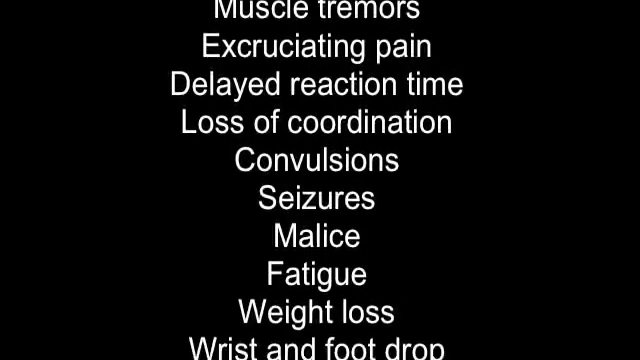
scroll(down, 3)
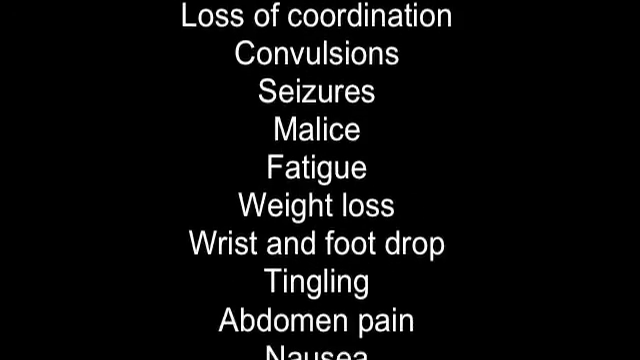
scroll(down, 3)
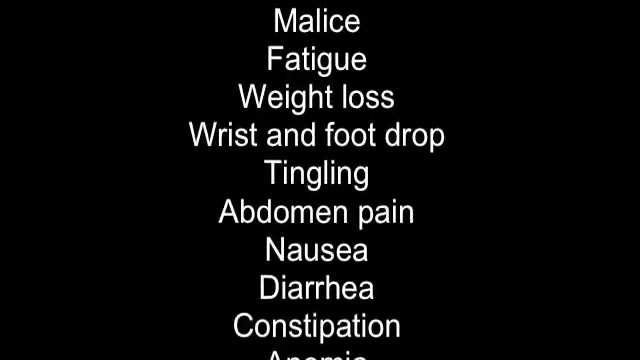
scroll(down, 3)
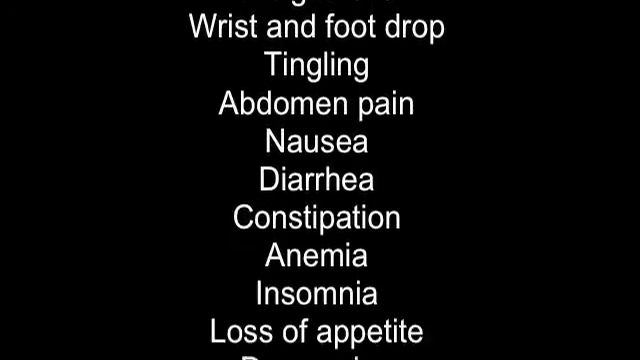
scroll(down, 3)
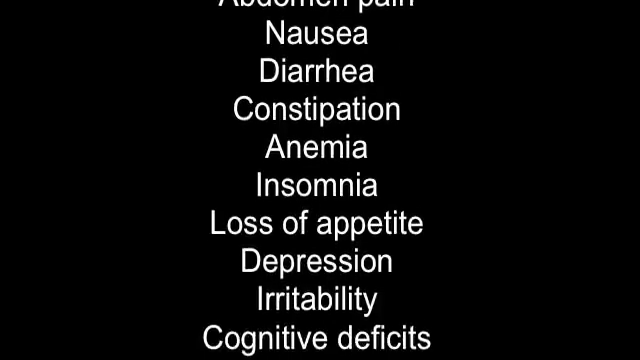
scroll(down, 3)
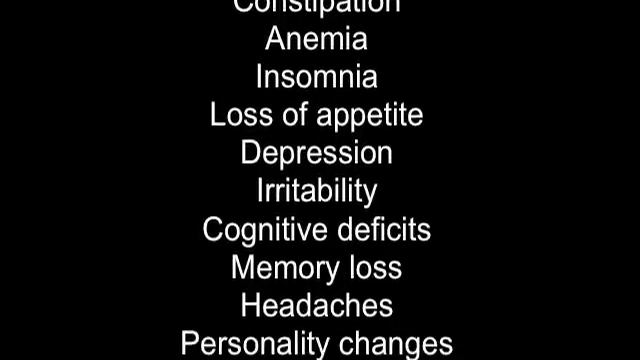
scroll(down, 3)
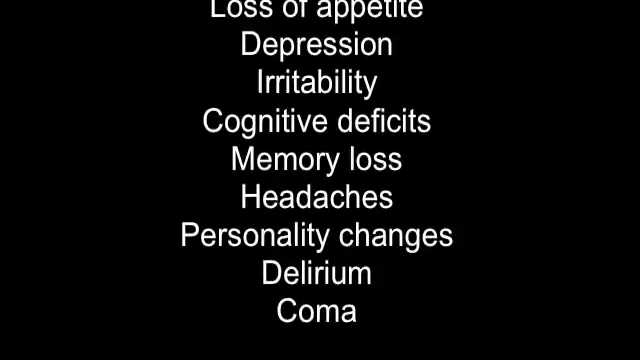